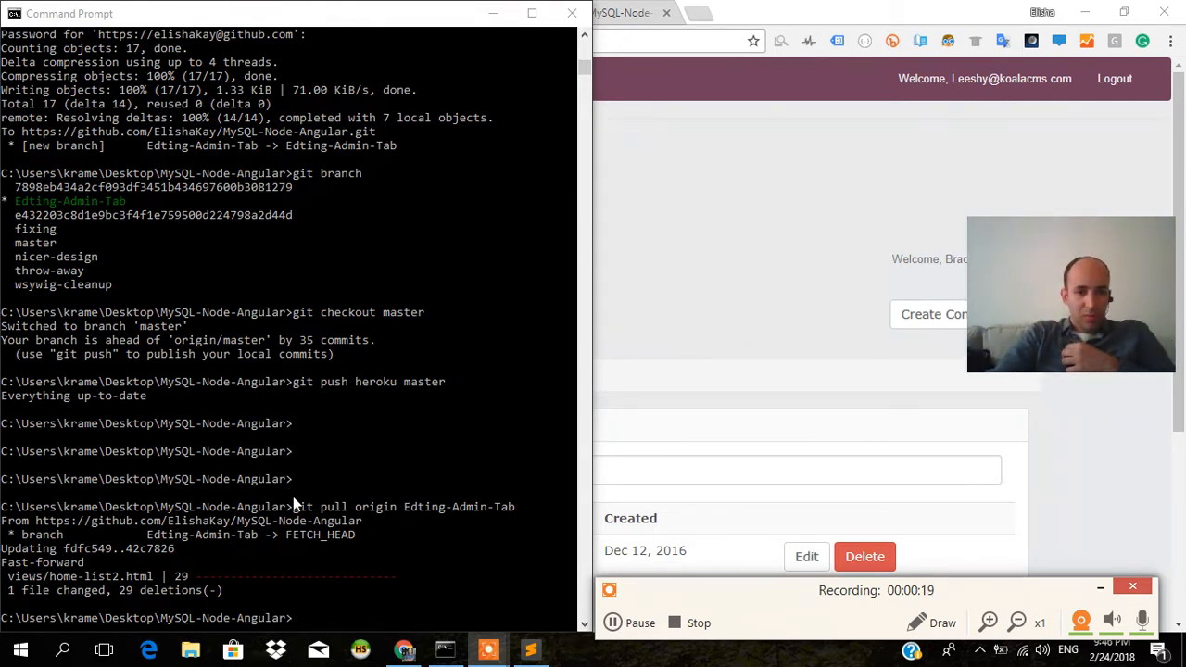
pyautogui.moveTo(411, 510)
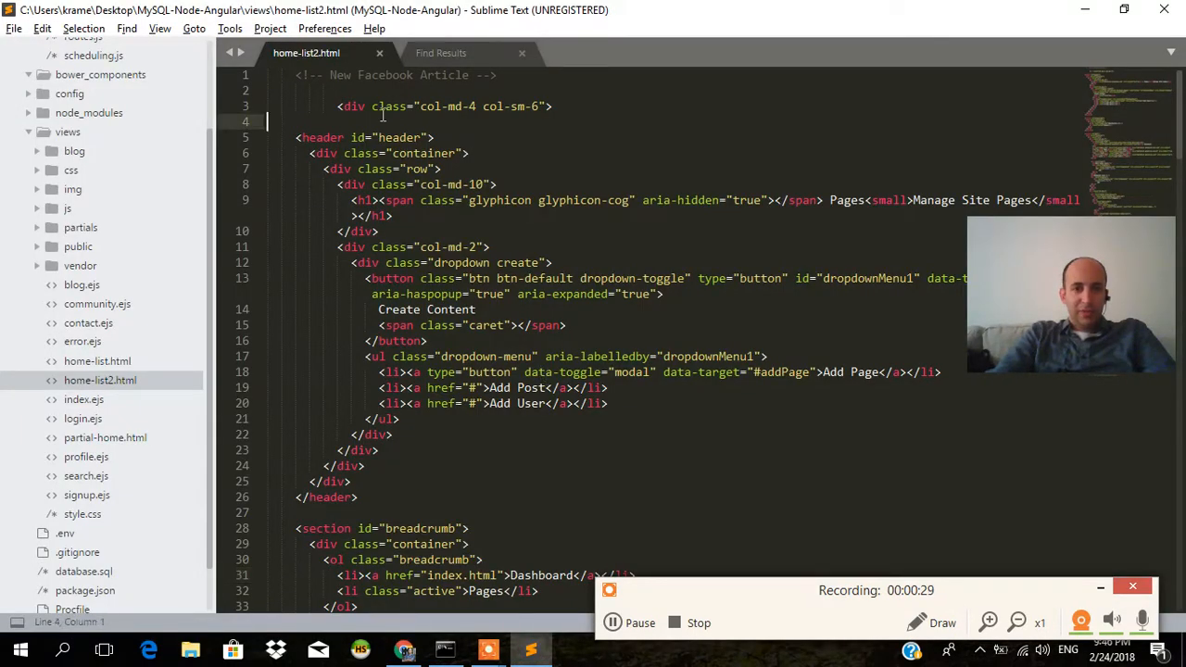
# - Run git branch to confirm master is current, then start typing git checkout nicer-design
pyautogui.click(380, 137)
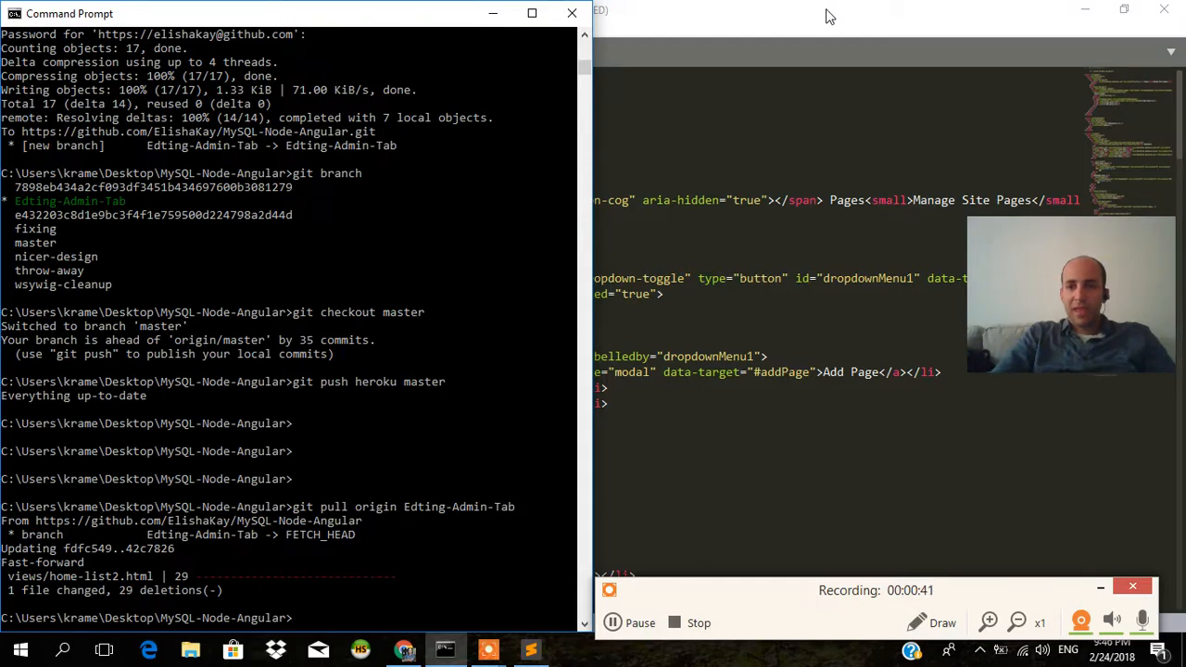
pyautogui.click(530, 648)
pyautogui.write('git b')
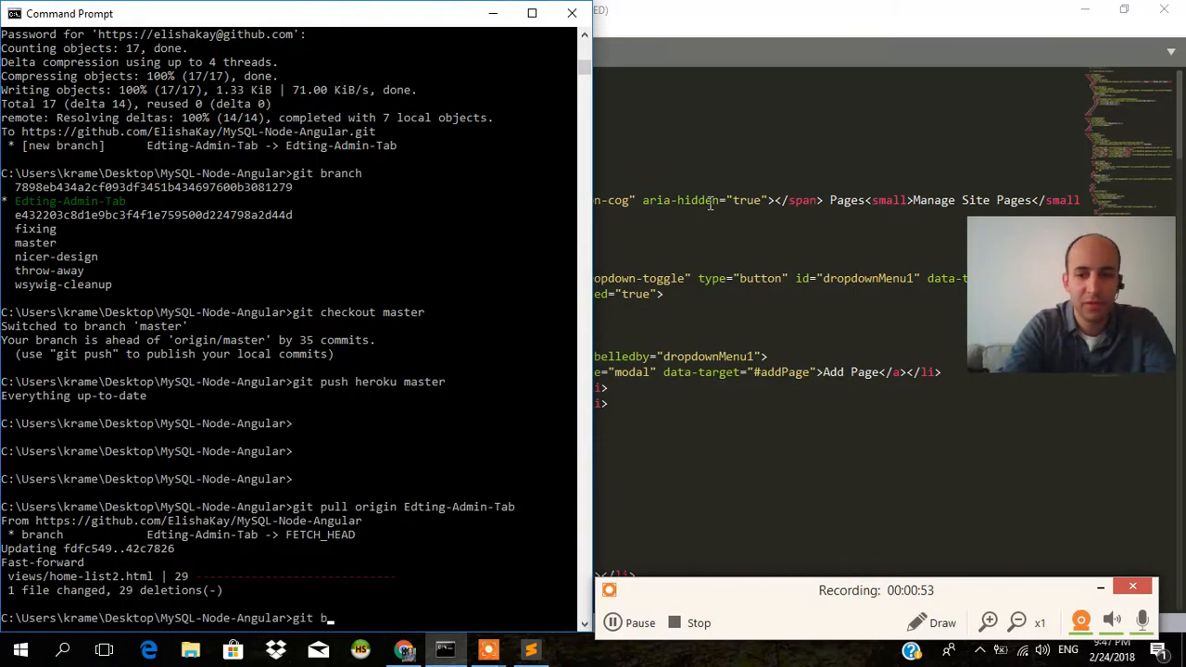
pyautogui.press('Return')
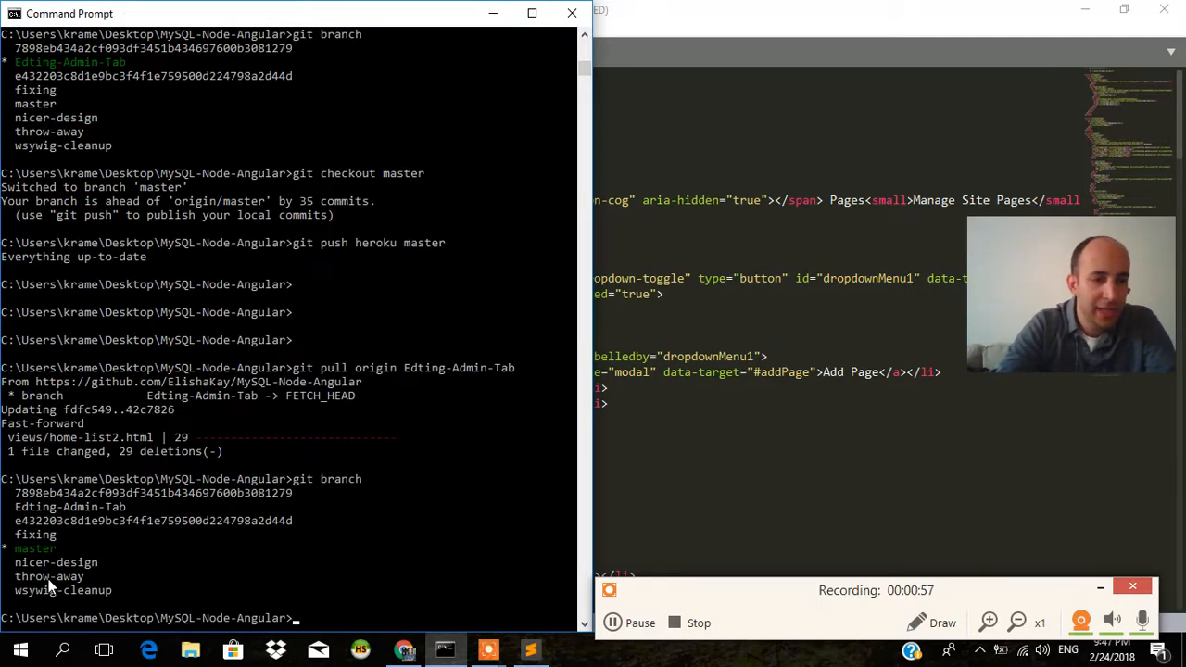
pyautogui.moveTo(215, 545)
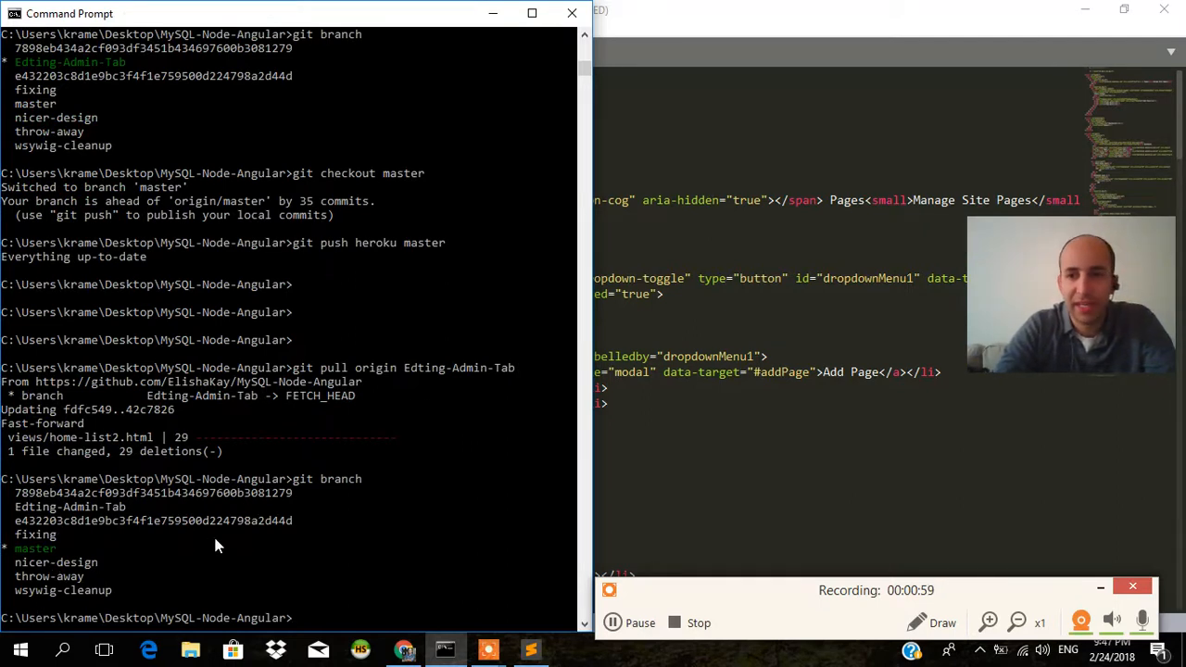
pyautogui.moveTo(505, 497)
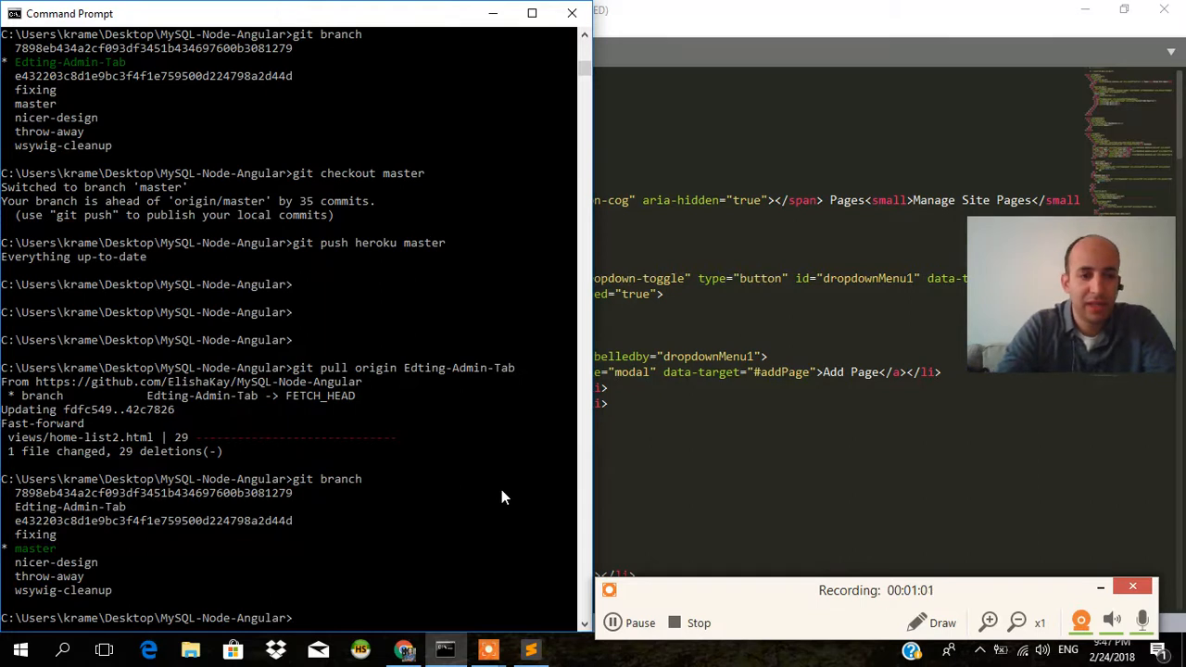
pyautogui.write('git checkout nicer-design')
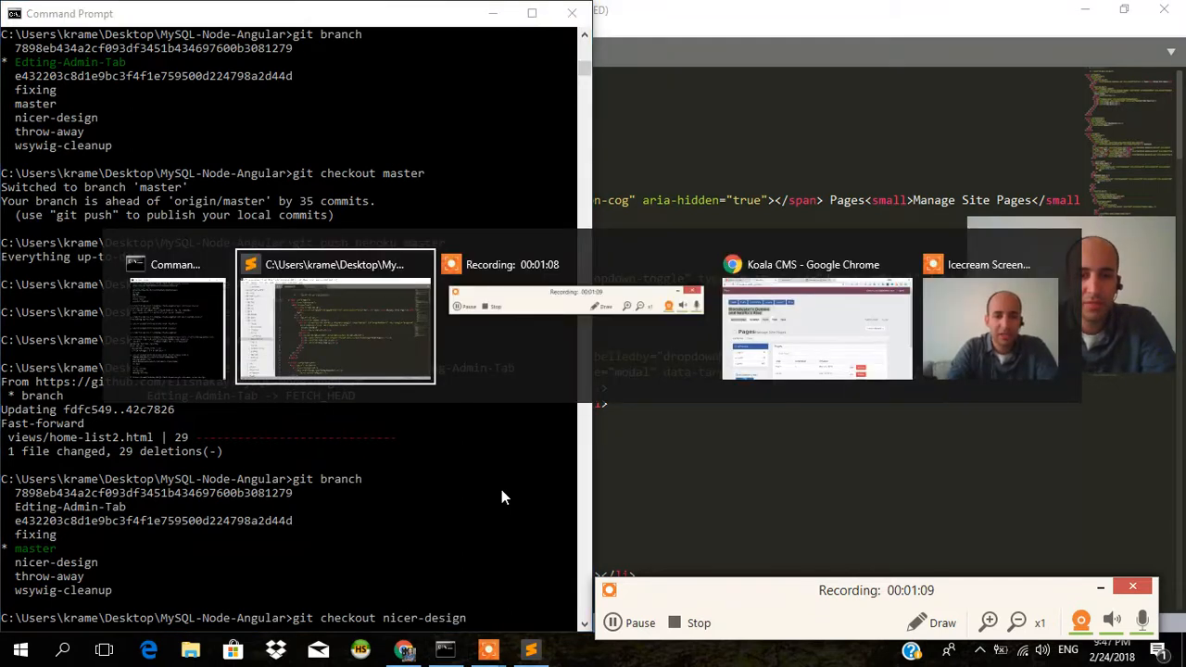
# - View the Koala CMS Pages dashboard, then run git checkout nicer-design in the terminal
pyautogui.click(817, 329)
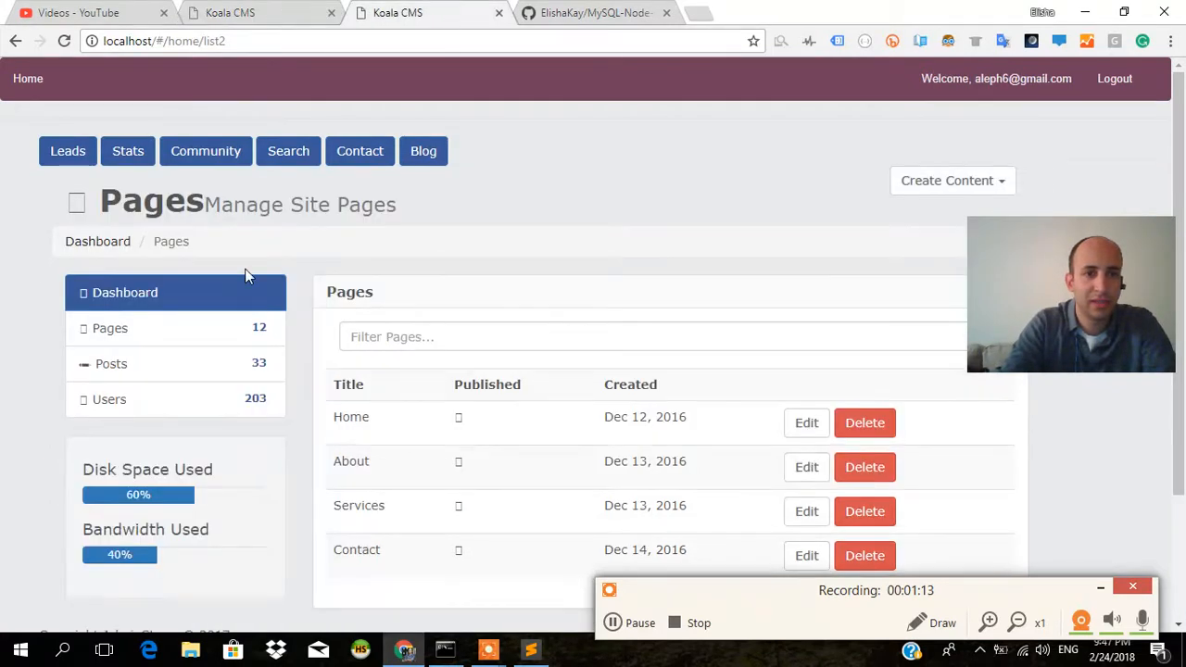
pyautogui.moveTo(313, 193)
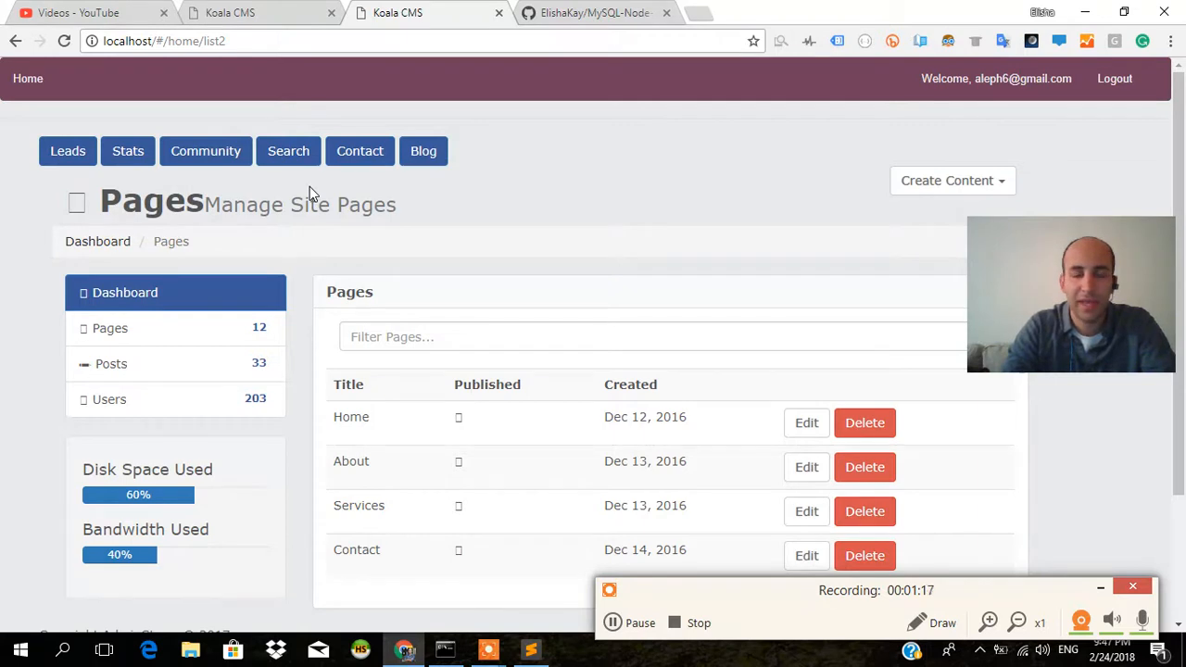
pyautogui.click(165, 41)
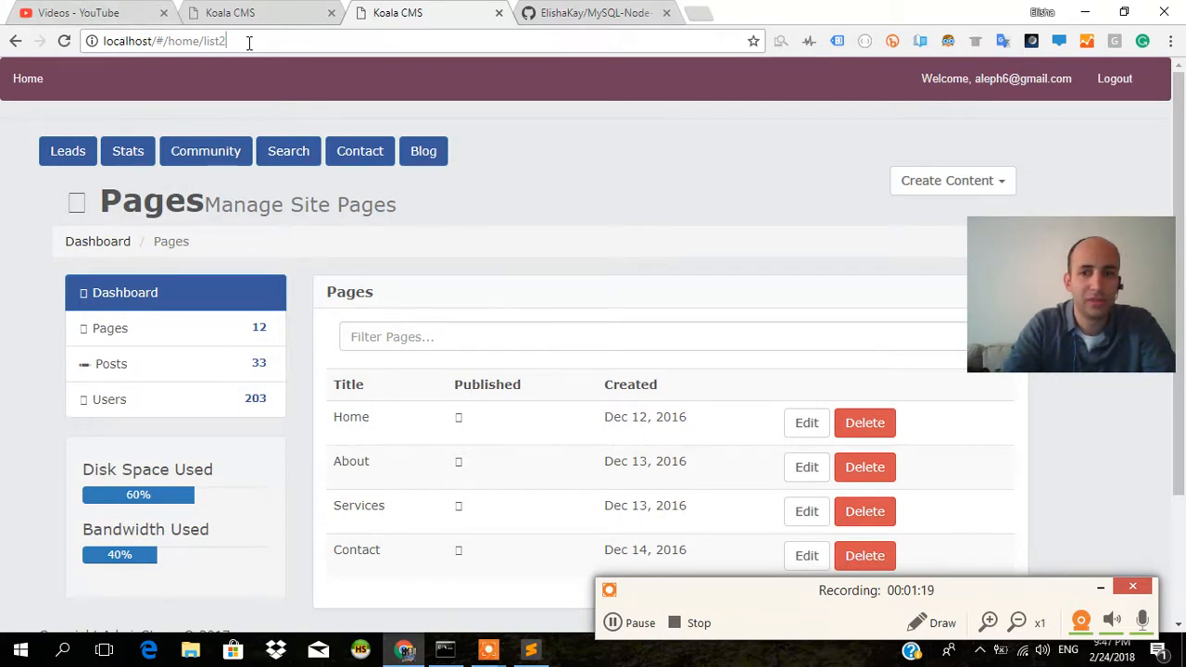
pyautogui.click(446, 649)
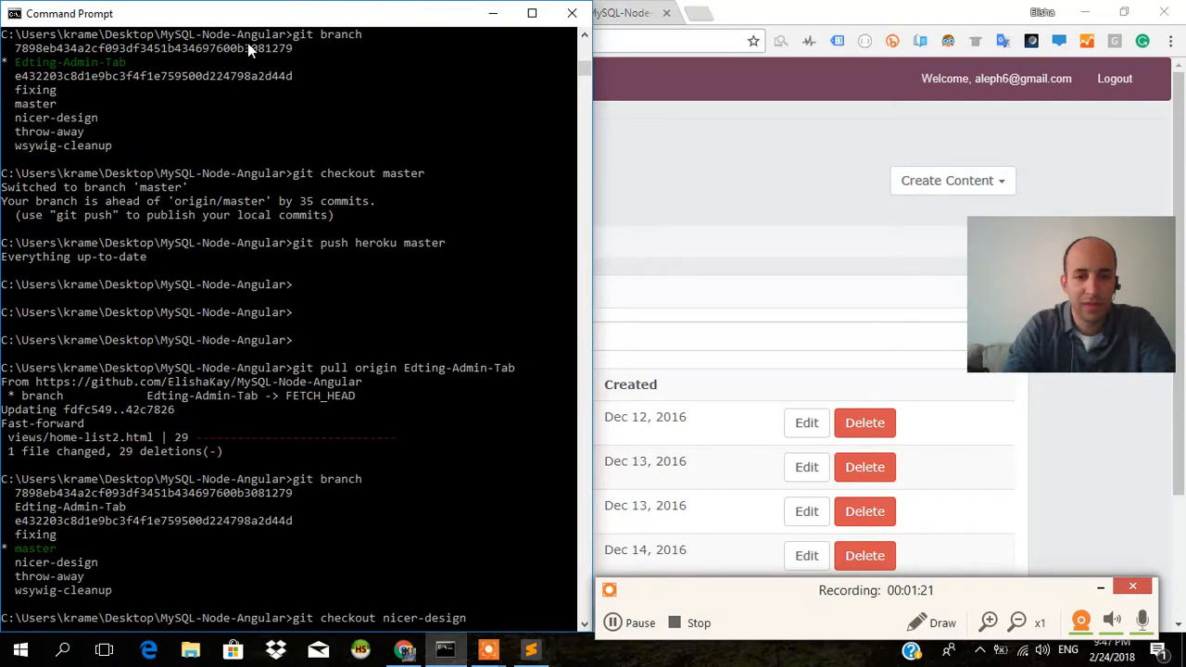
pyautogui.press('Return')
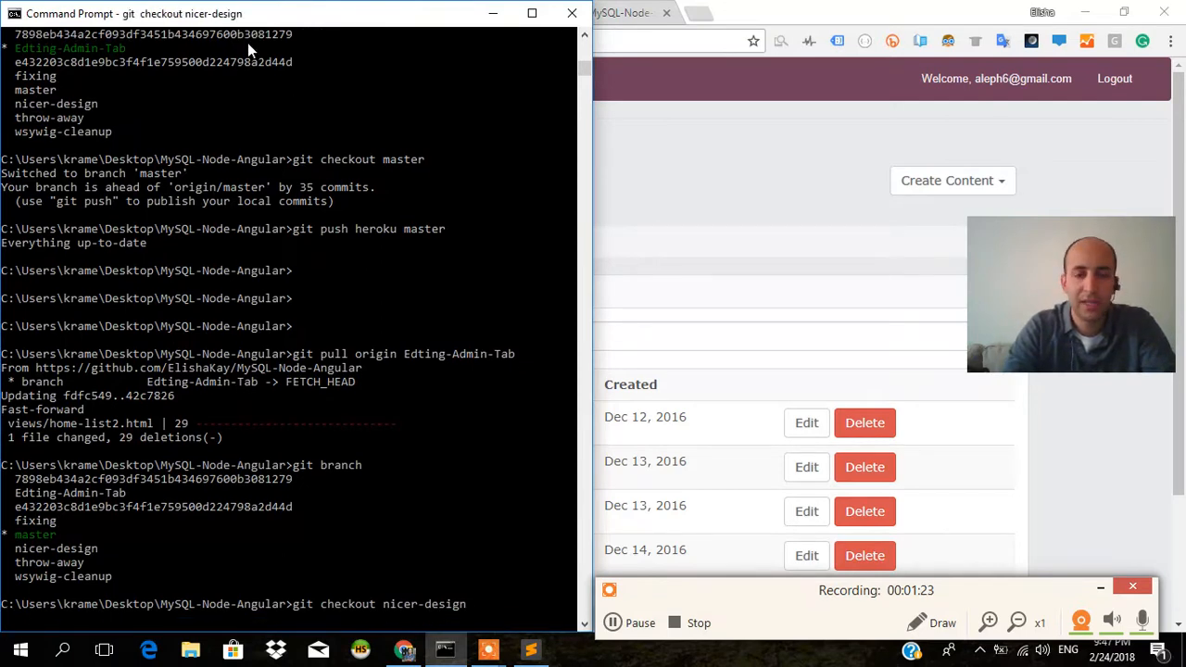
pyautogui.press('Return')
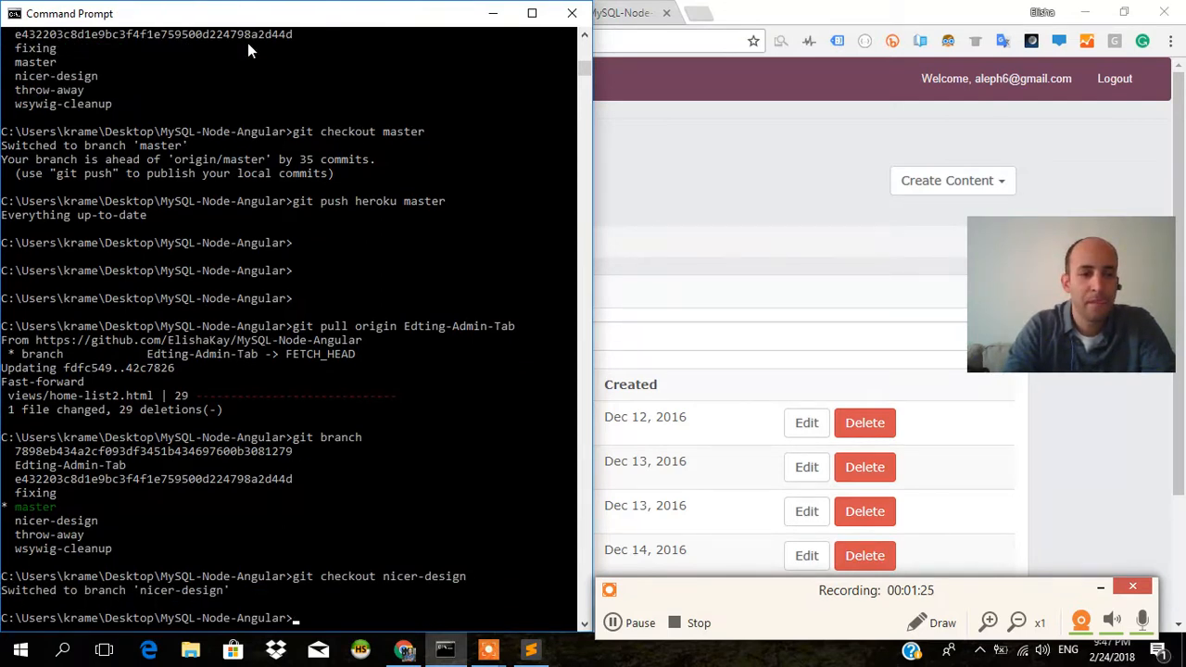
pyautogui.click(531, 649)
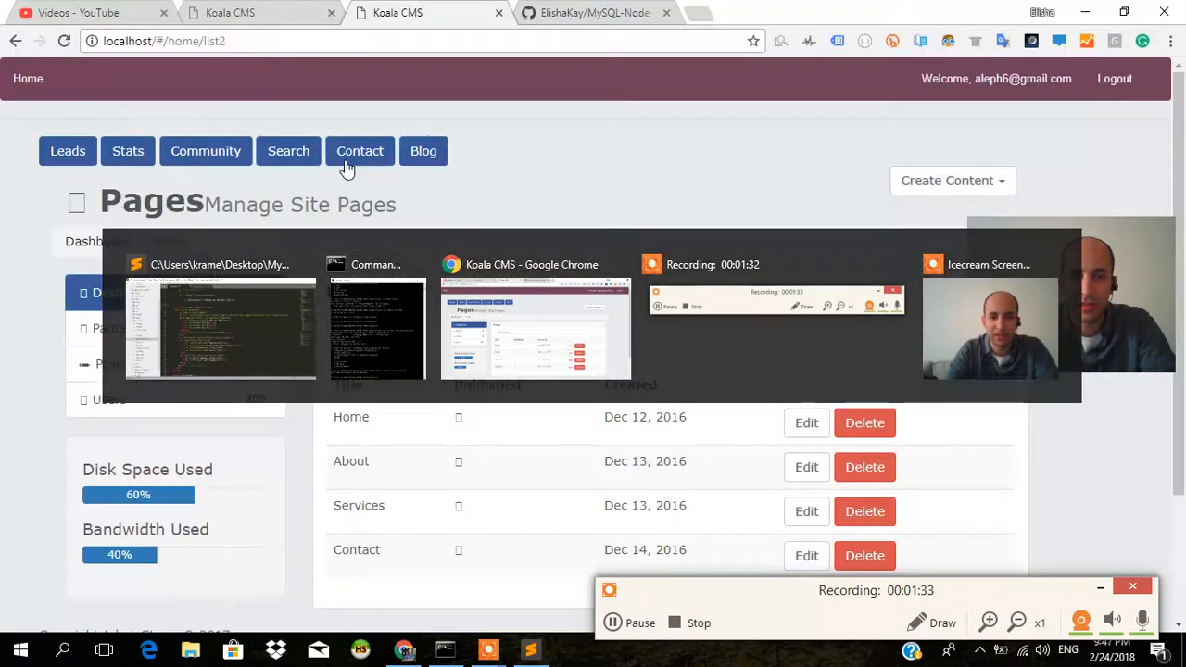
# - Commit with message "fixed admin tab" and get nodemon serving on port 8000
pyautogui.click(376, 329)
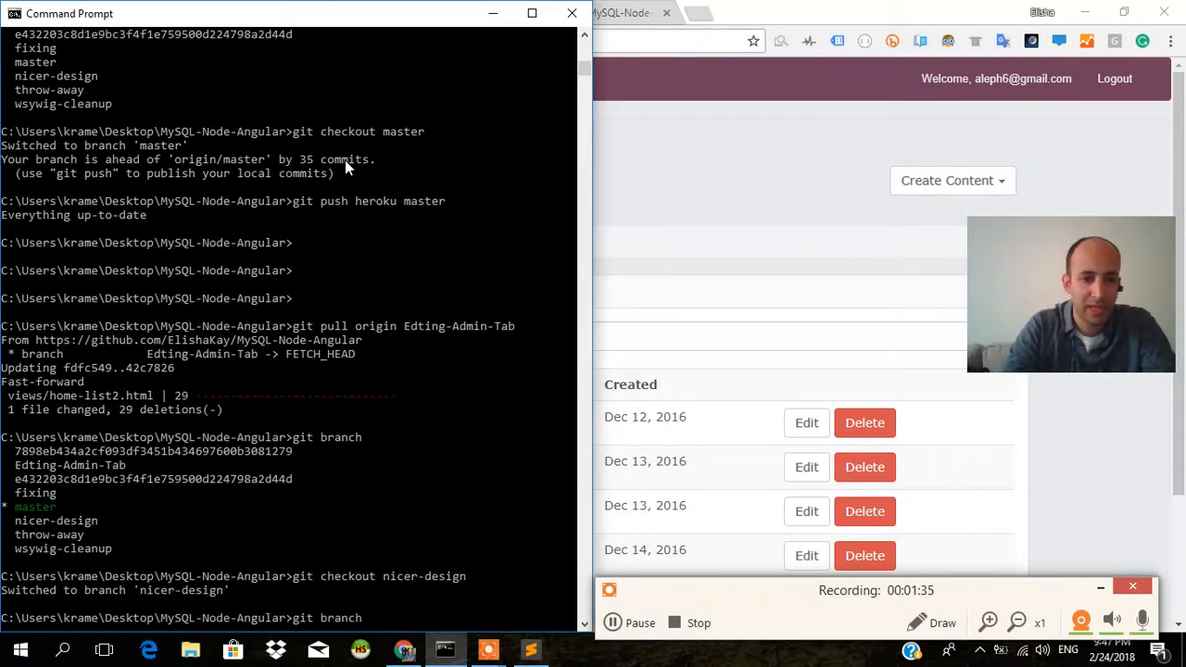
pyautogui.write('git commit -m "fixed admin tab"')
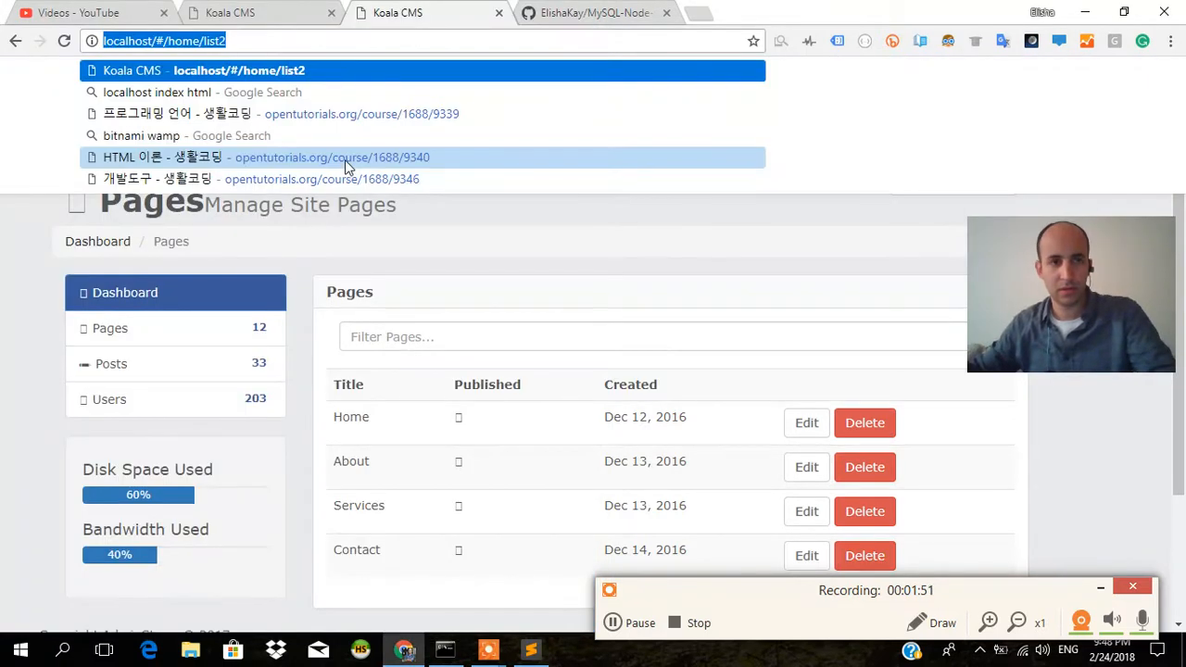
pyautogui.click(444, 648)
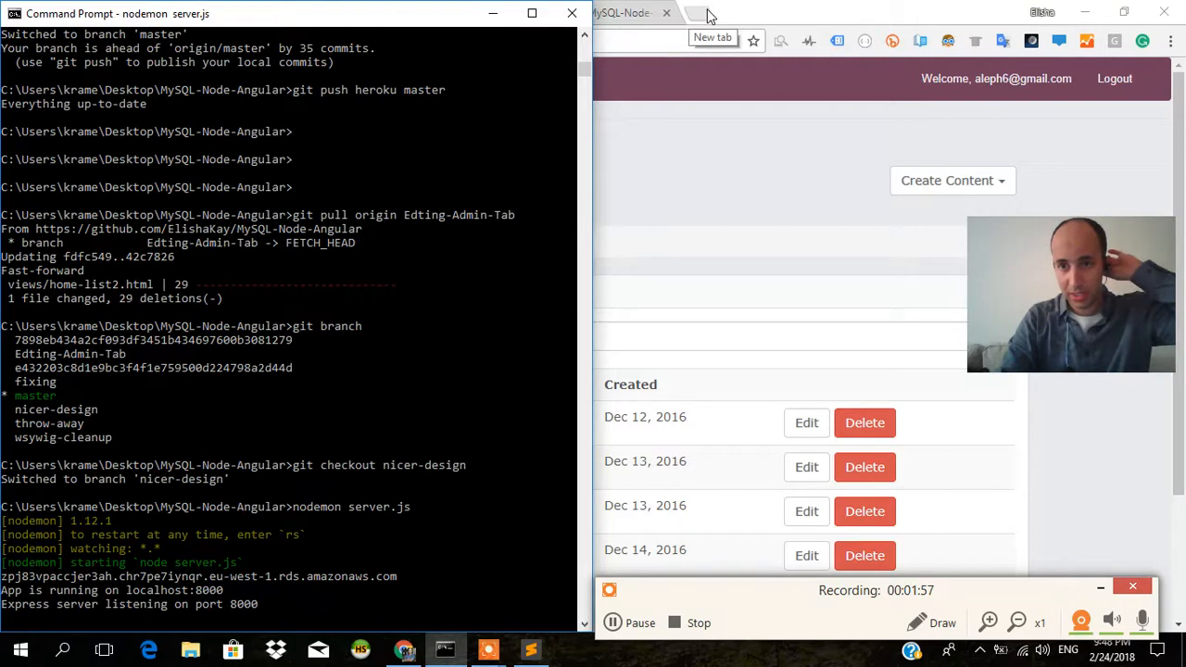
# - Load localhost:8000 in a new tab and navigate to its #/home/list page
pyautogui.click(713, 13)
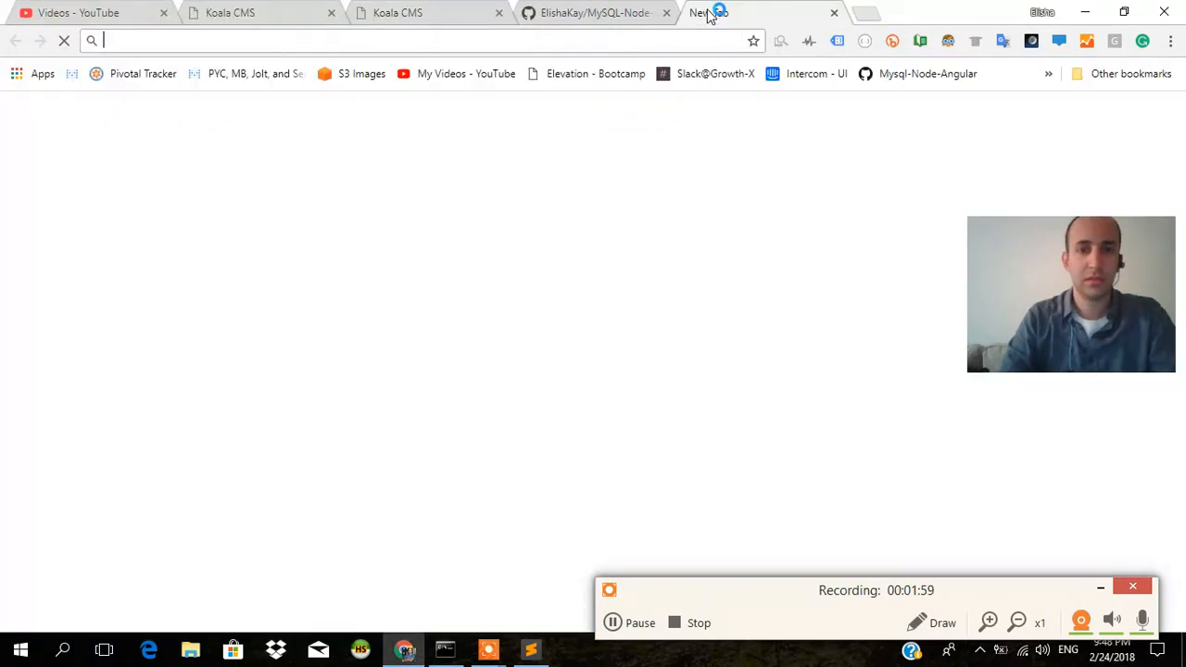
pyautogui.write('localhost:8000')
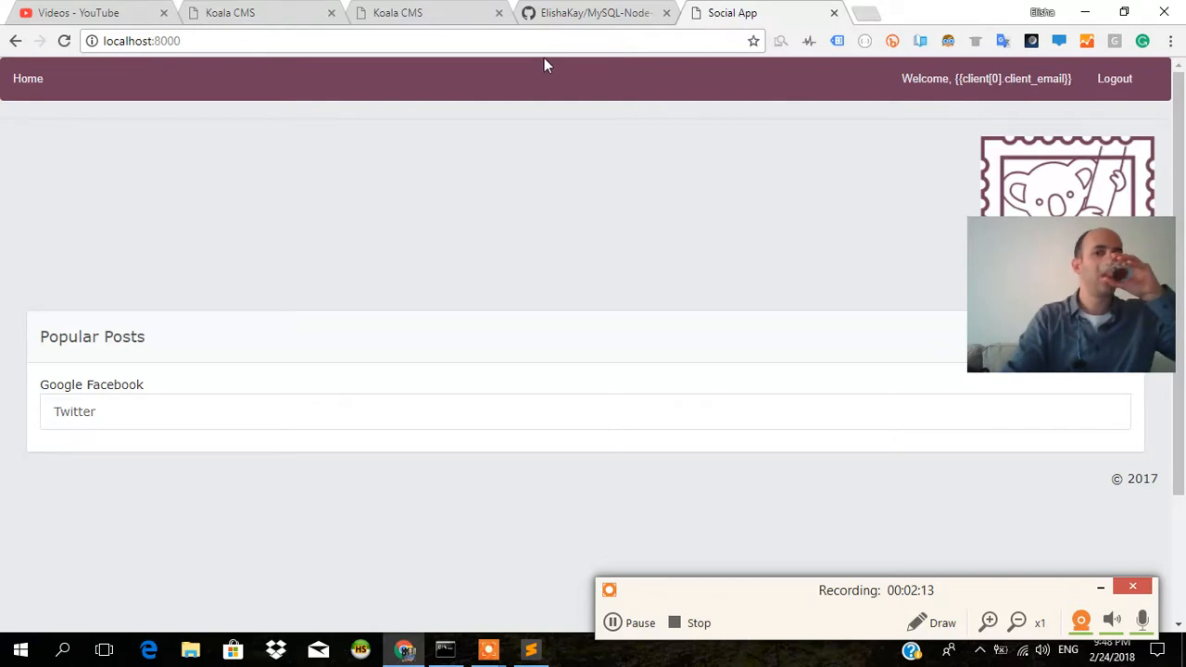
pyautogui.moveTo(300, 155)
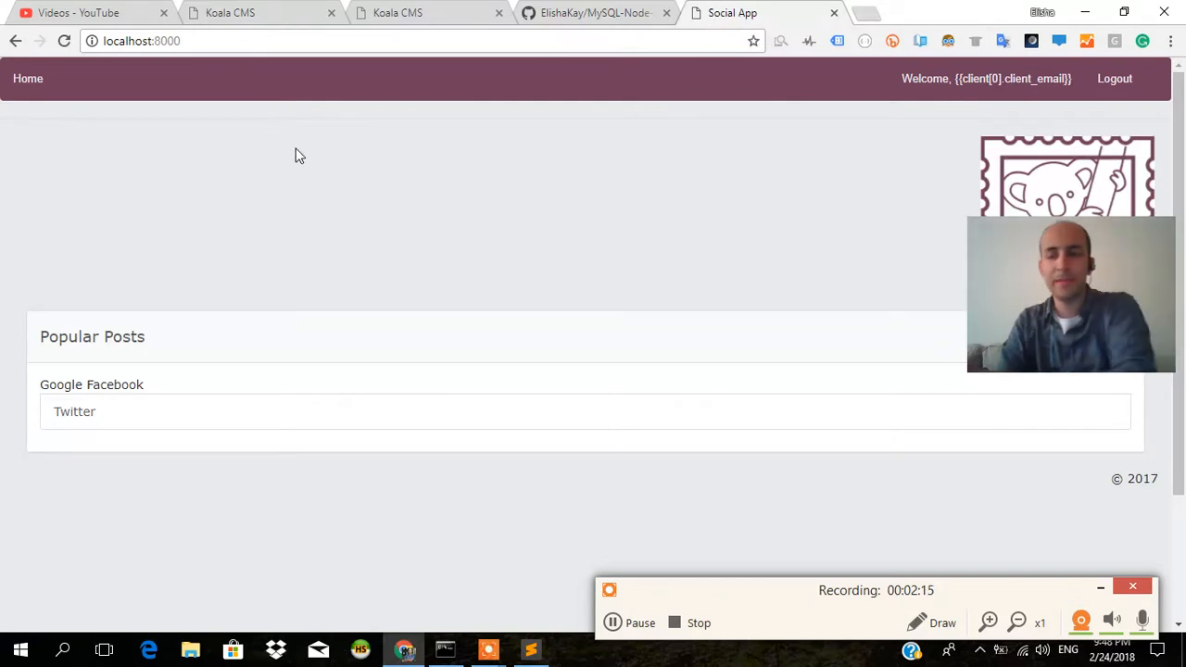
pyautogui.click(141, 41)
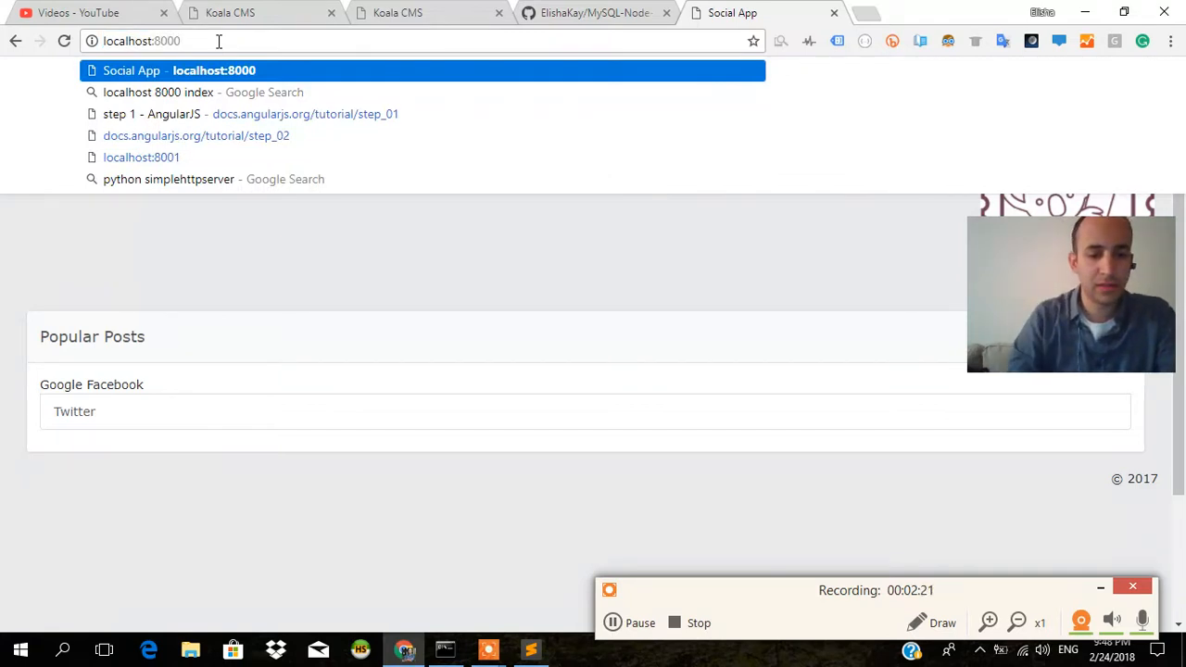
pyautogui.write('#/')
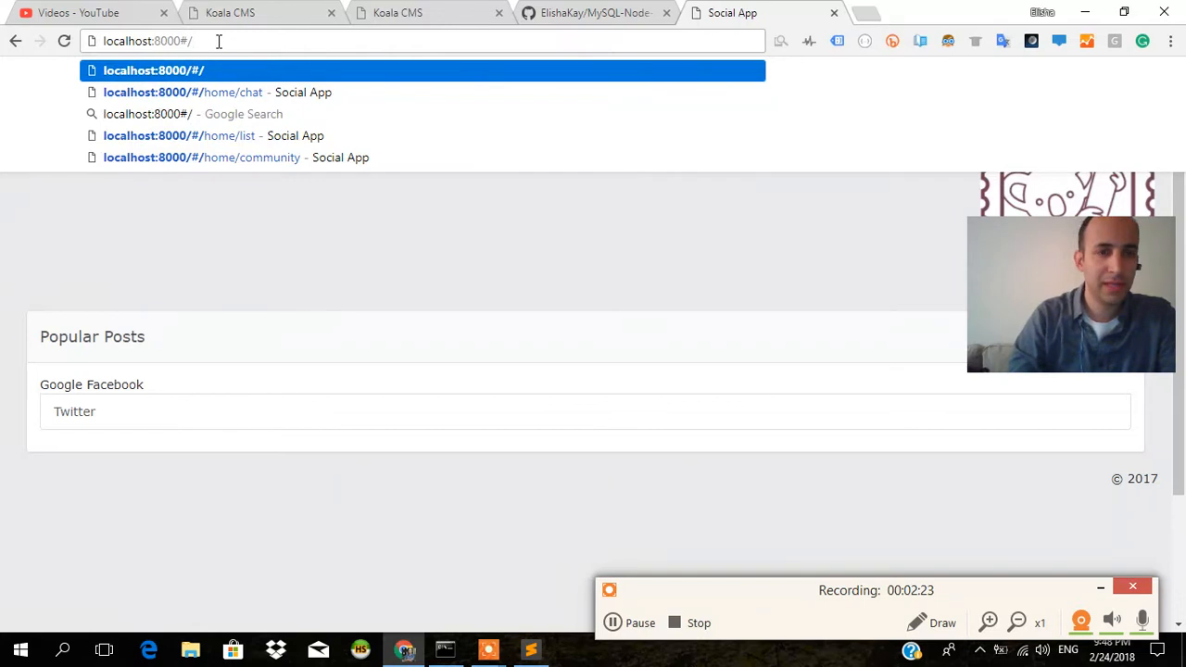
pyautogui.click(212, 135)
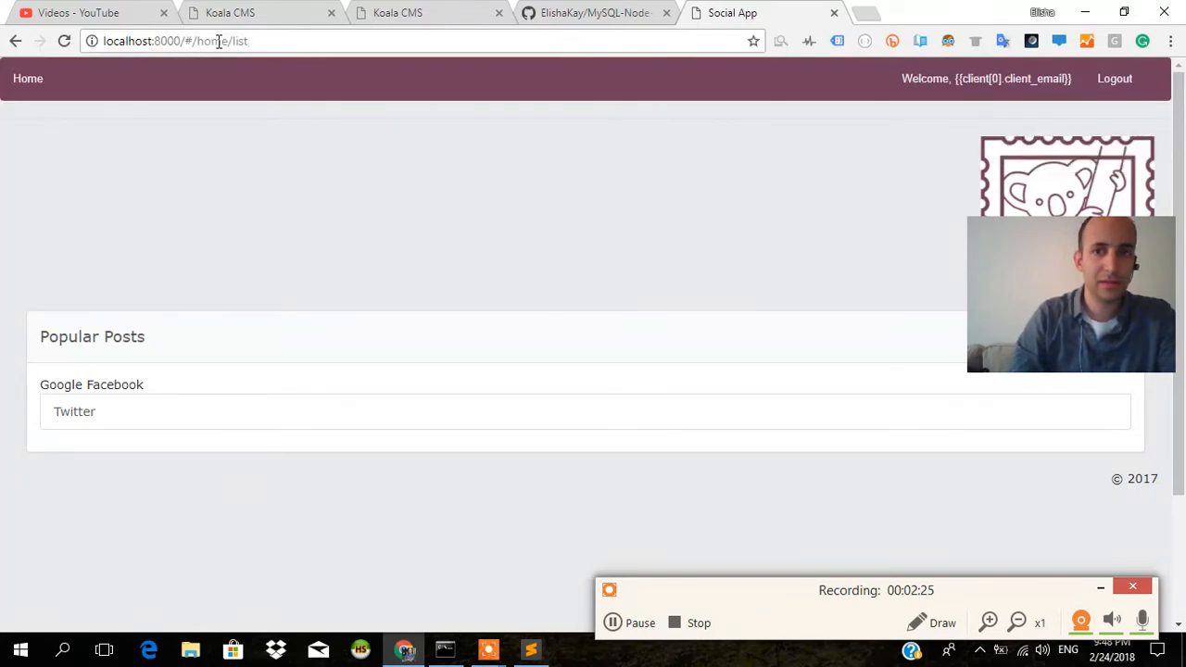
pyautogui.moveTo(451, 205)
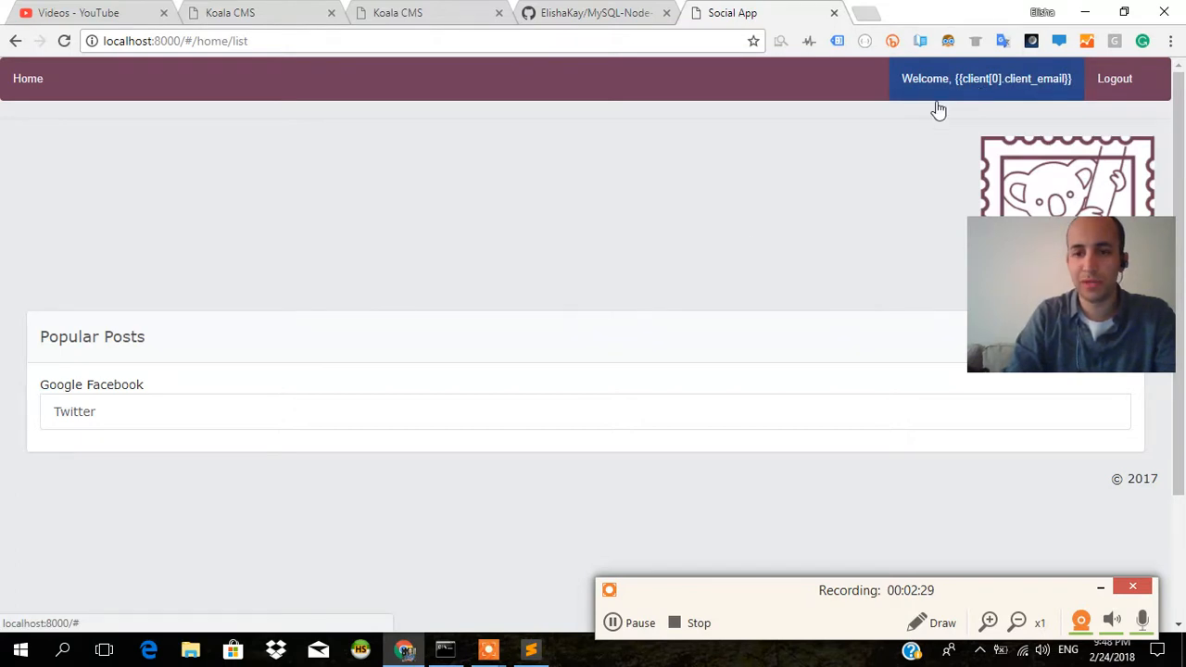
pyautogui.press('alt+tab')
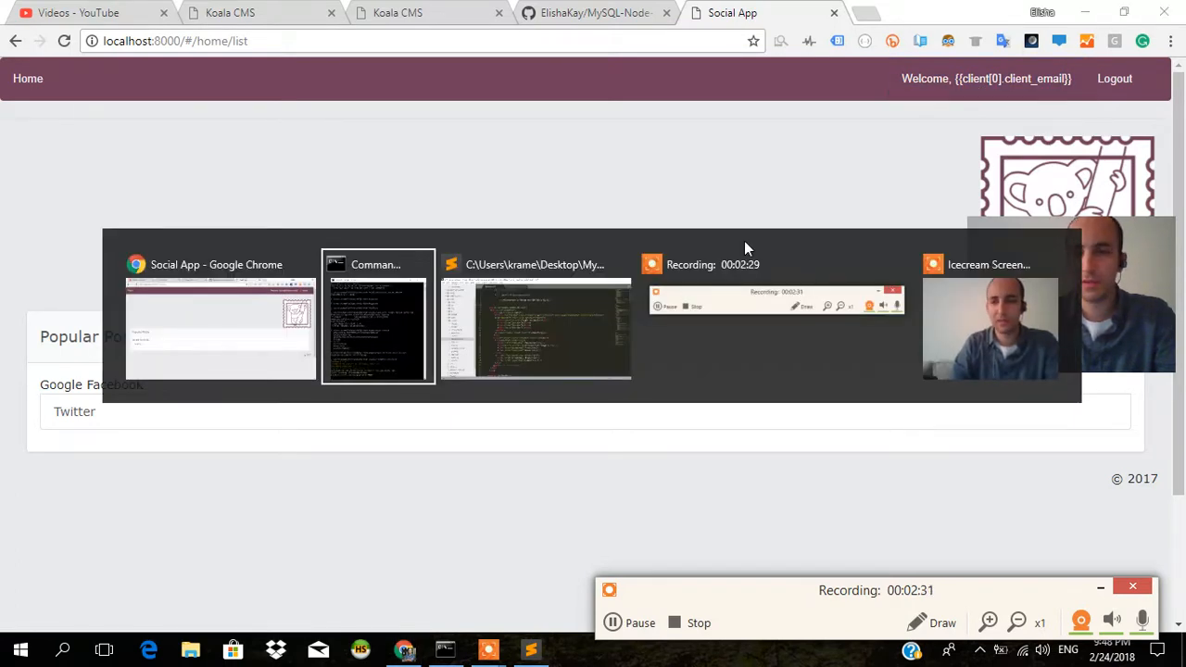
# - Stop nodemon with Ctrl+C, check out master, and restart the server
pyautogui.click(377, 329)
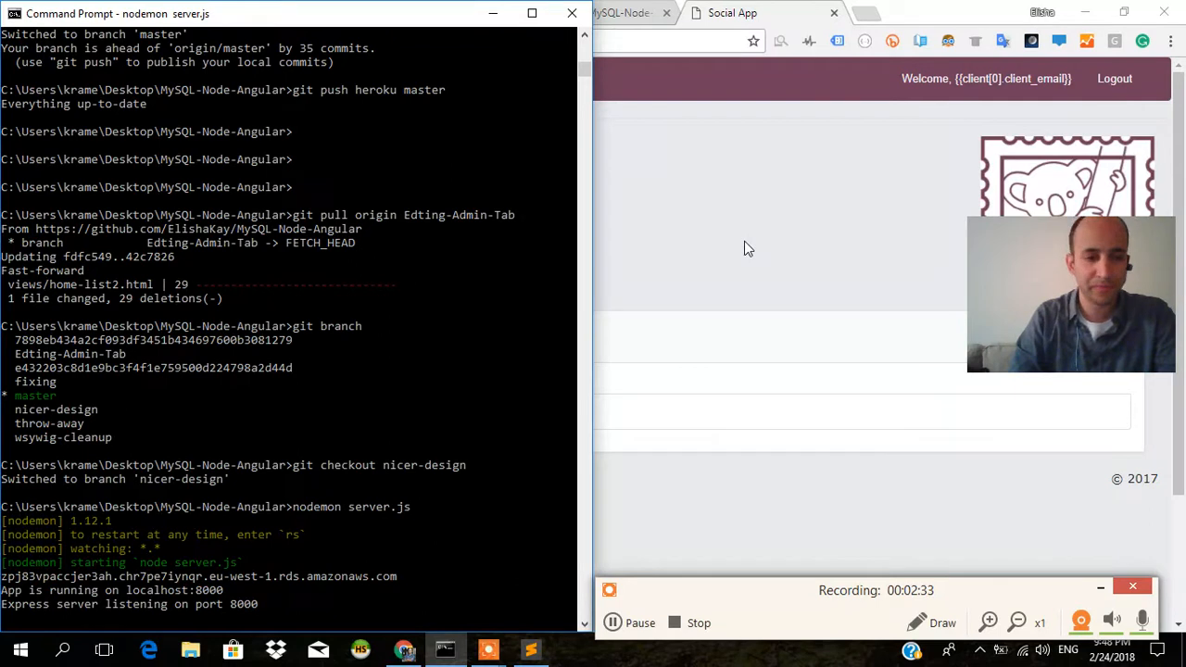
pyautogui.press('ctrl+c')
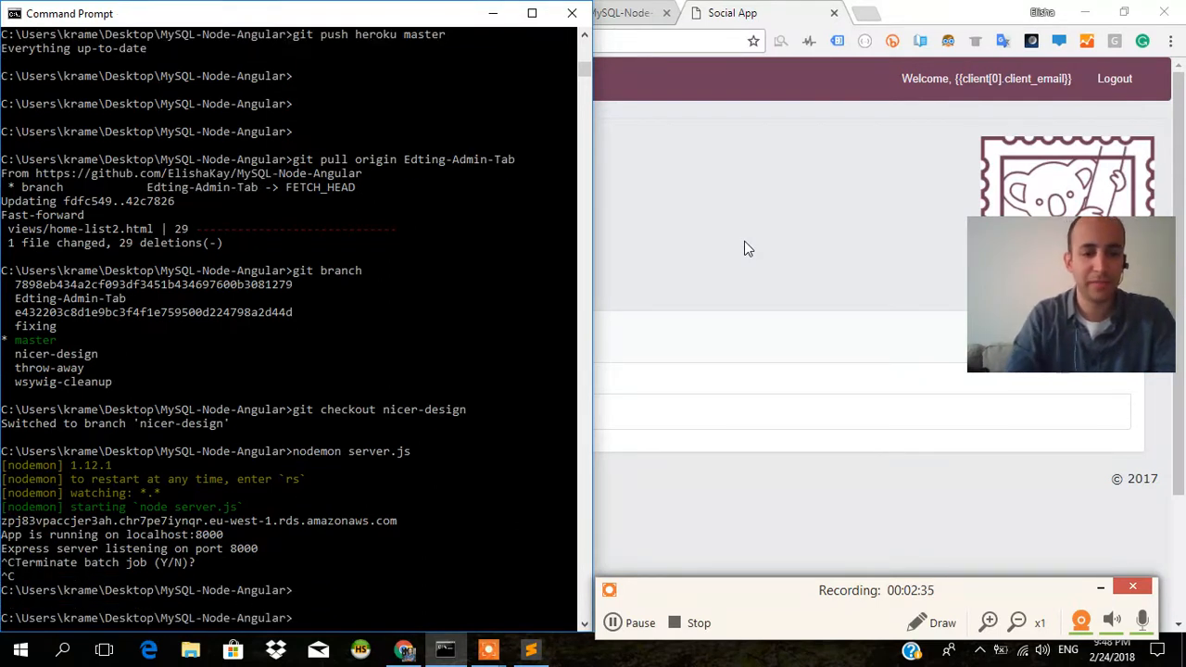
pyautogui.write('git checkout master')
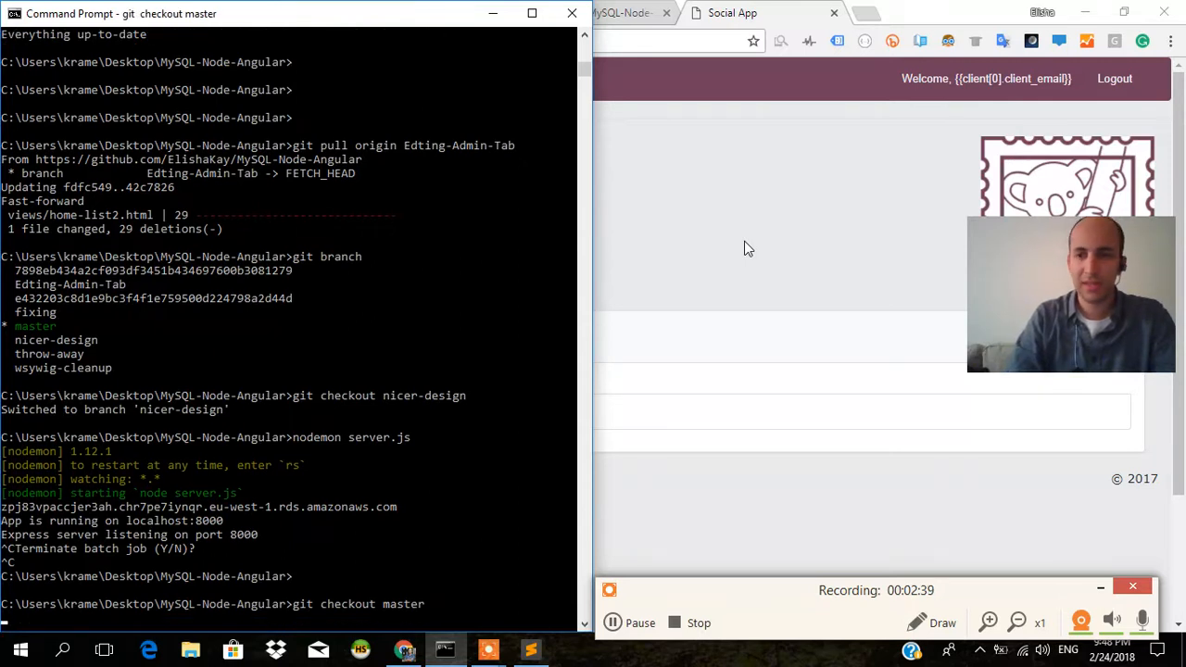
pyautogui.press('Return')
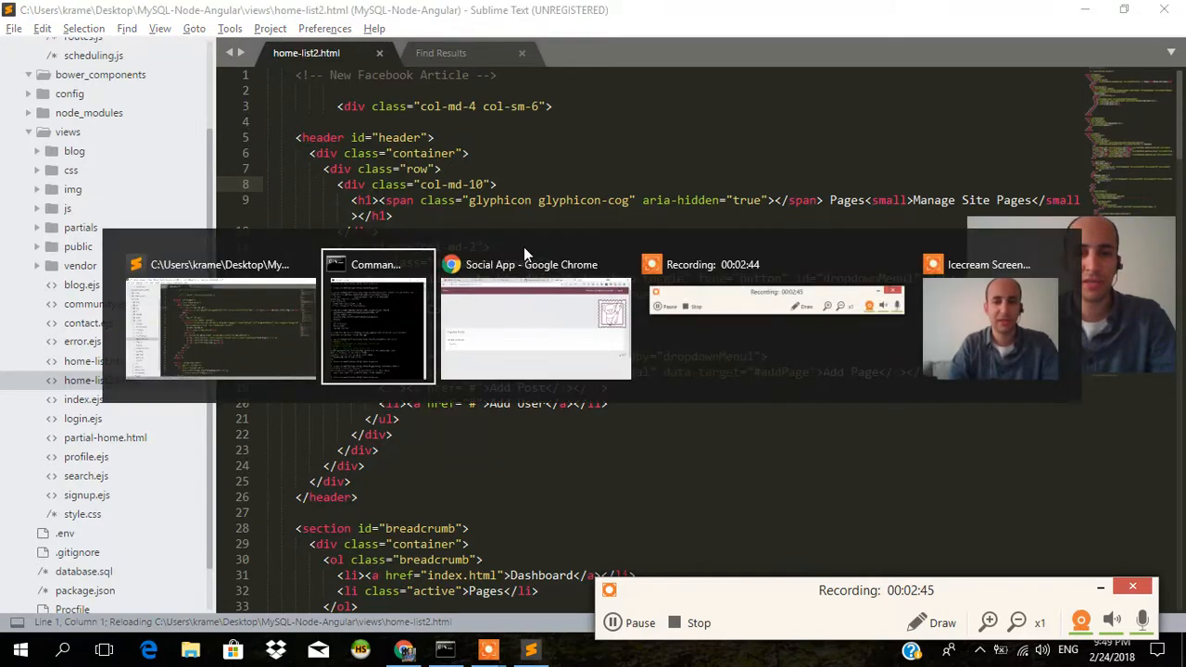
pyautogui.click(378, 315)
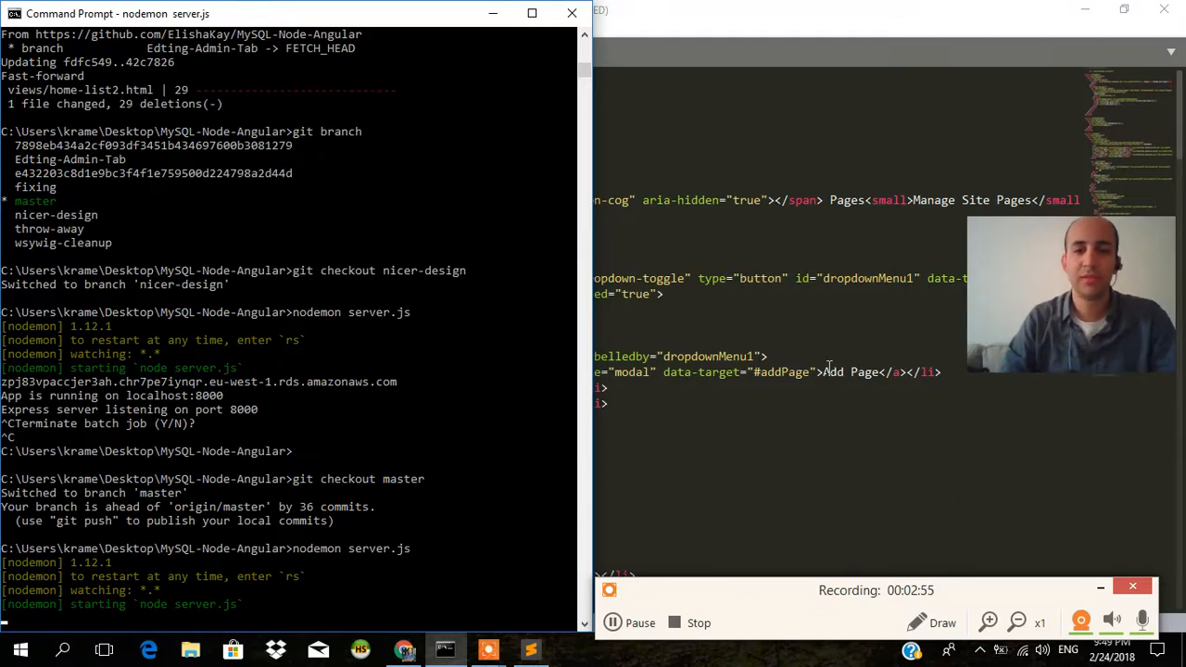
pyautogui.scroll(-3)
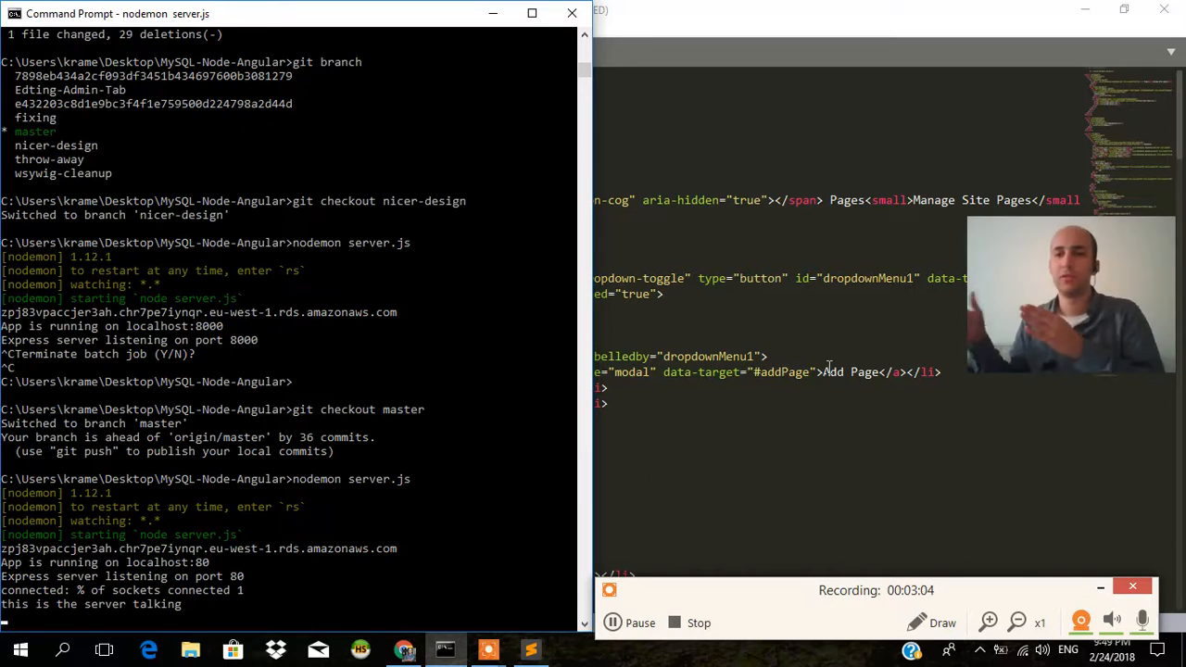
pyautogui.press('alt+tab')
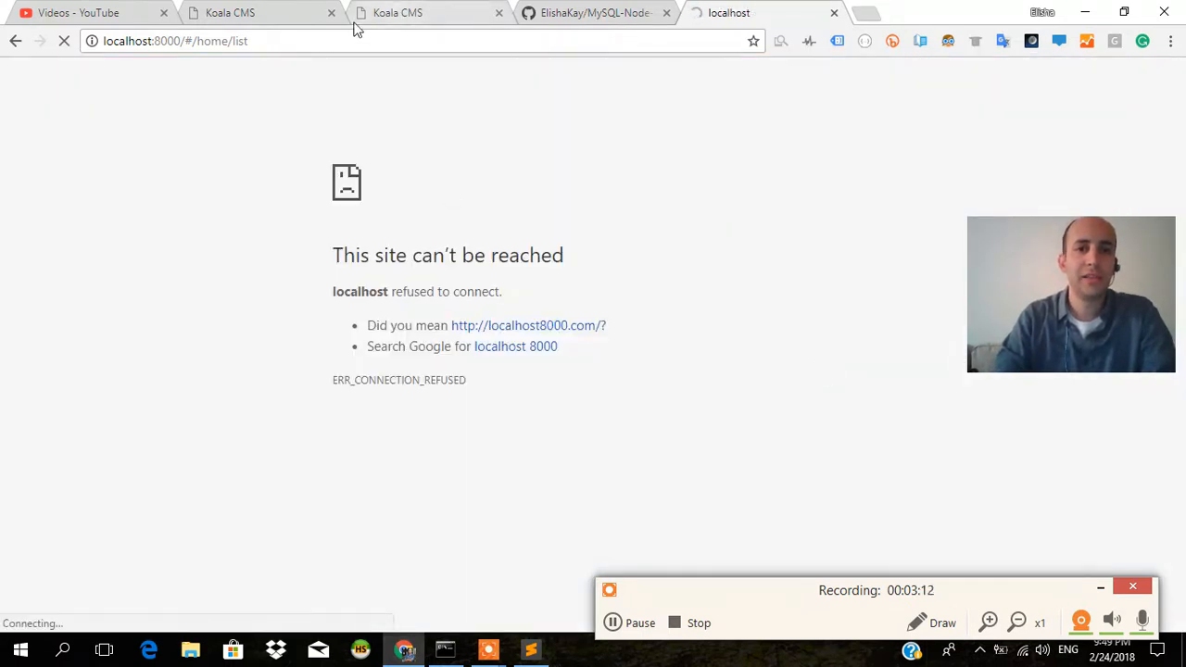
# - Refresh localhost:8000/#/home/list in Chrome and see the connection refused
pyautogui.click(445, 650)
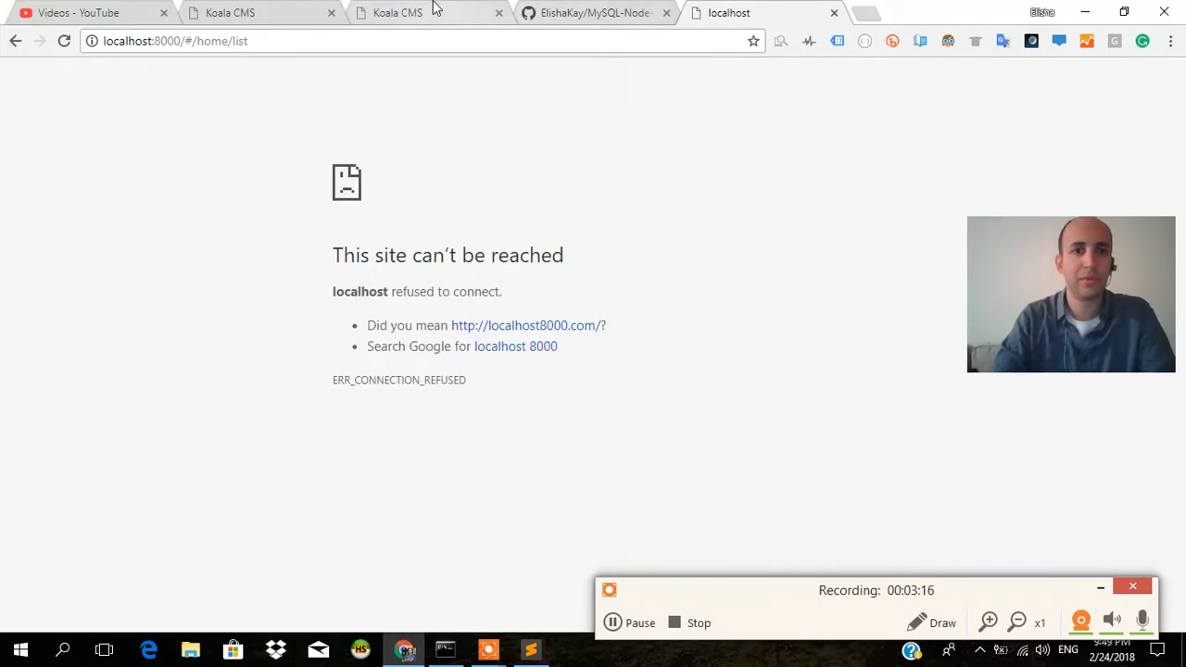
pyautogui.click(417, 12)
pyautogui.write('git')
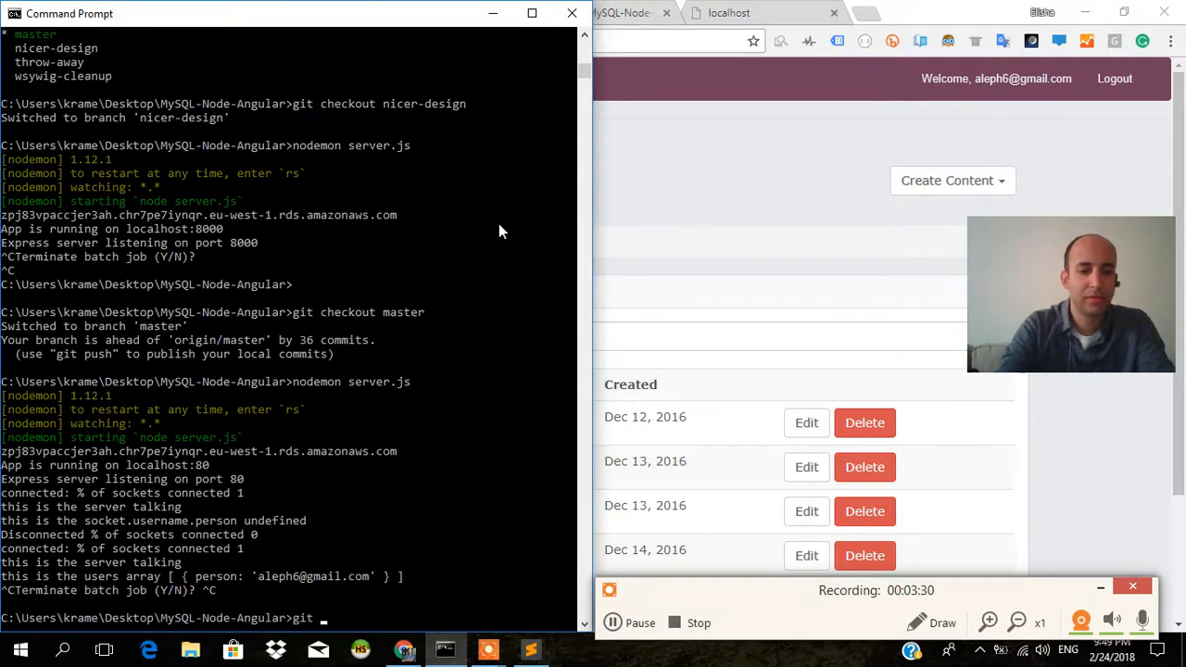
# - Stage all files with git add . and commit to master as "heroku rocks"
pyautogui.write('push hero')
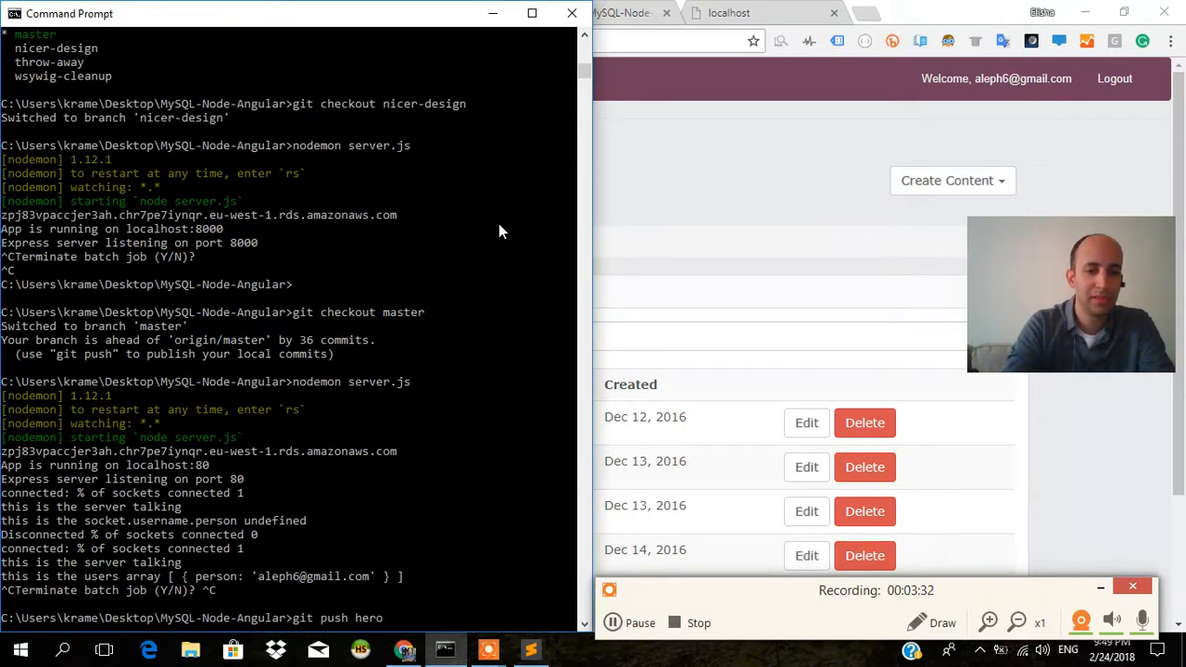
pyautogui.write('git add')
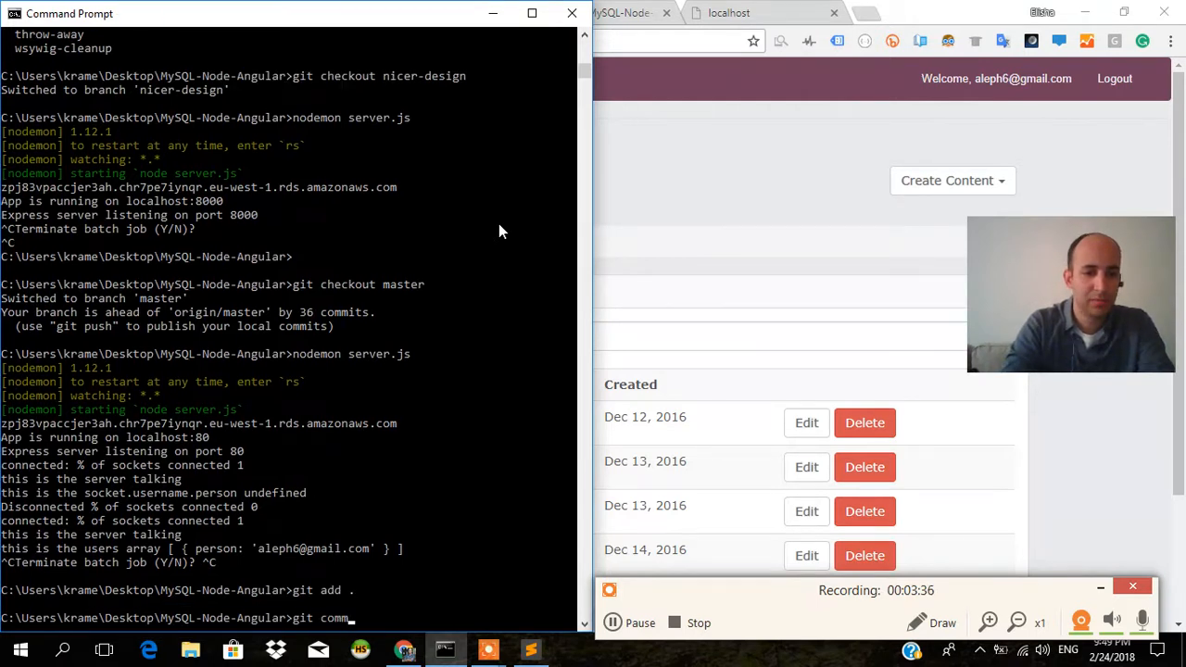
pyautogui.write('it -m "')
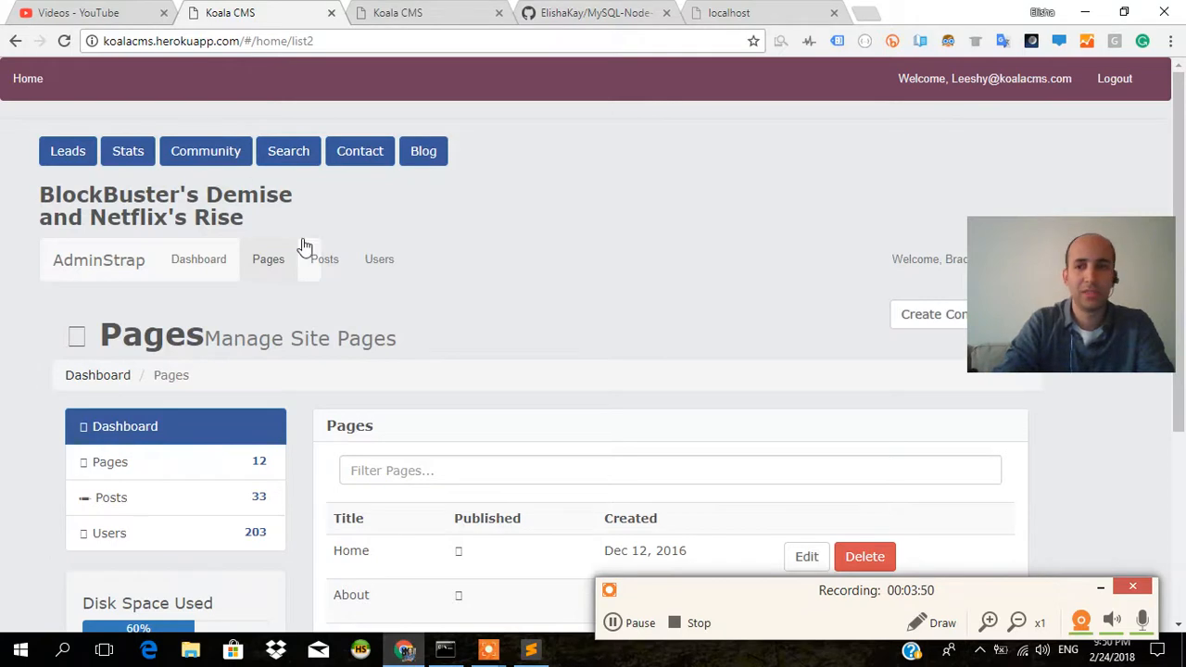
# - Open the Pages section of the Koala CMS admin on koalacms.herokuapp.com
pyautogui.click(446, 649)
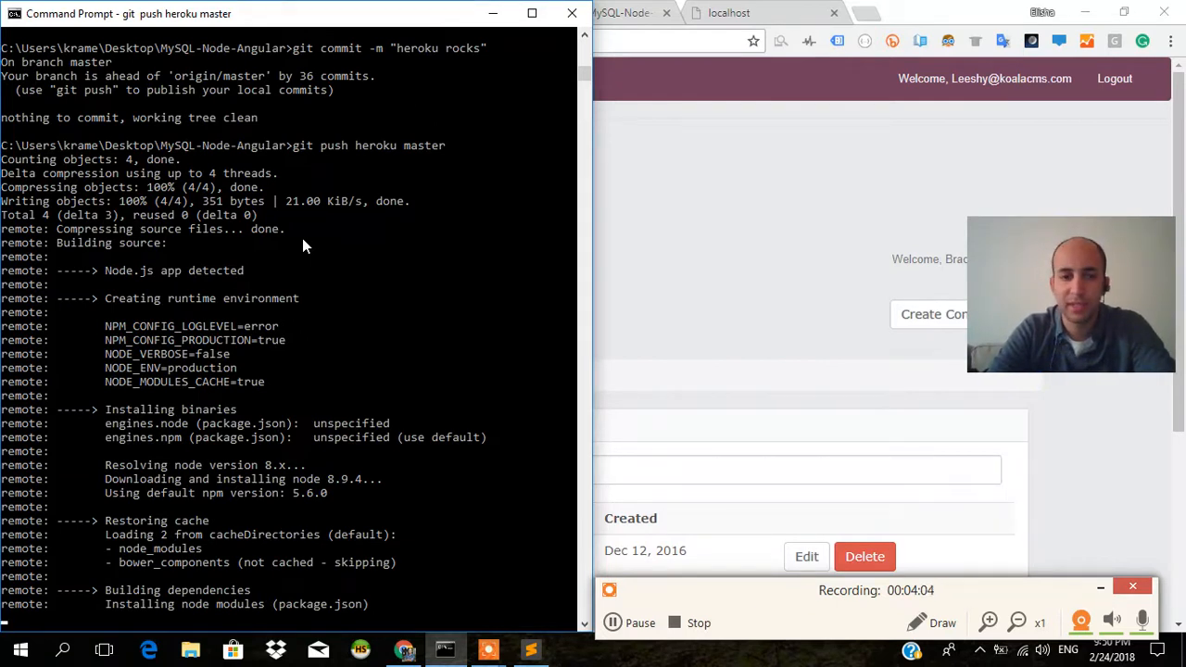
# - Scroll through the git push heroku master build output as dependencies install
pyautogui.scroll(-3)
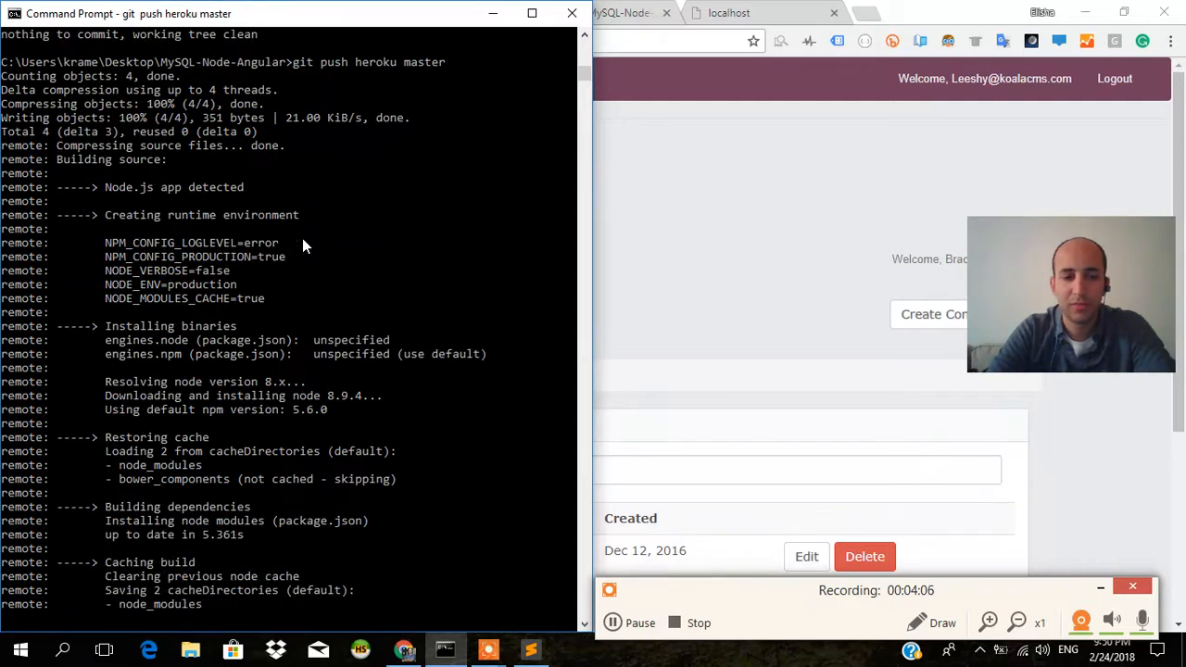